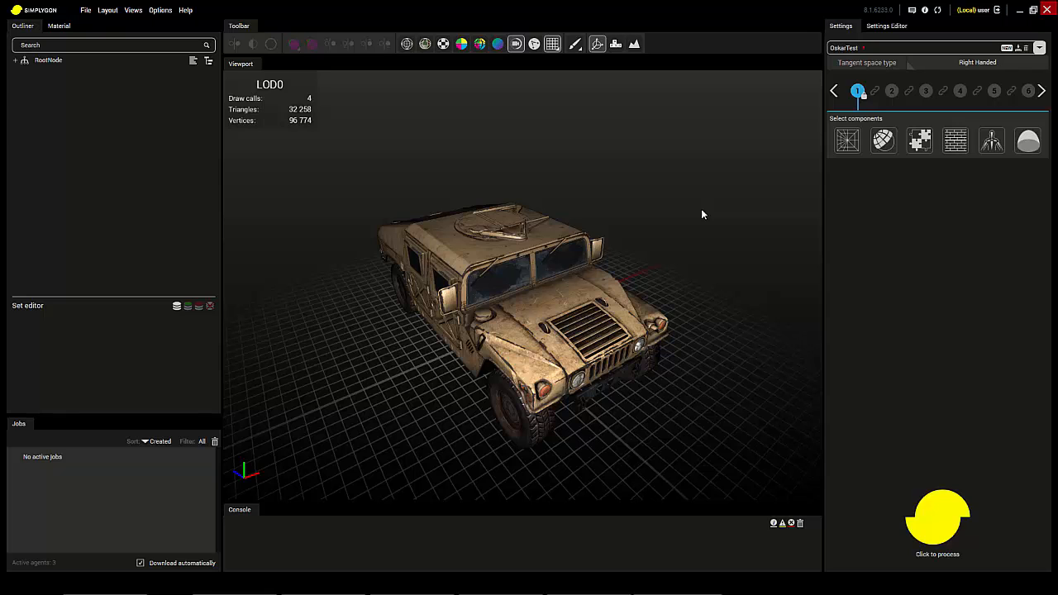
pyautogui.moveTo(695, 210)
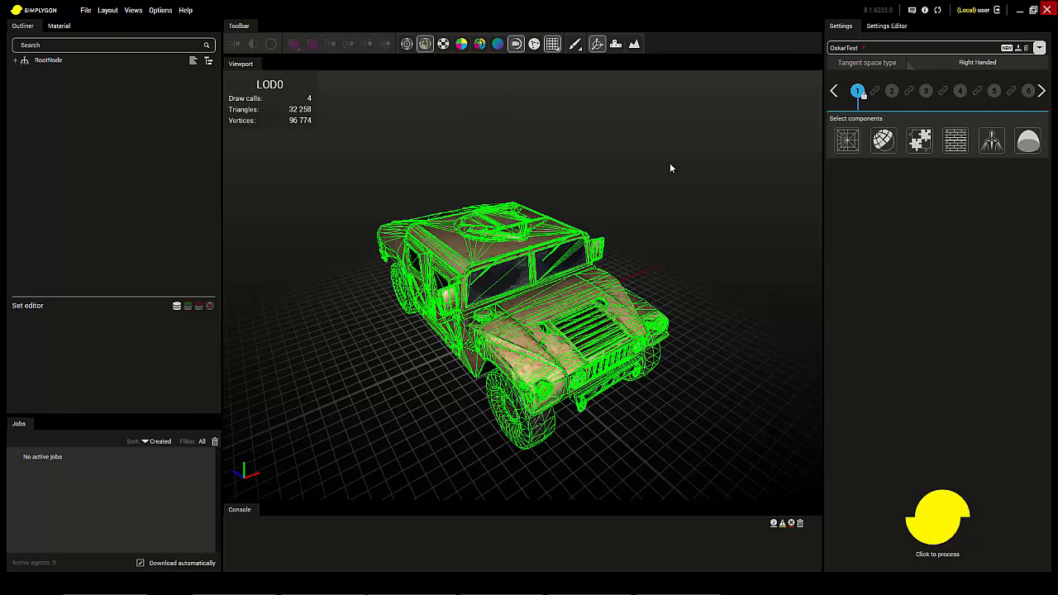
pyautogui.moveTo(678, 174)
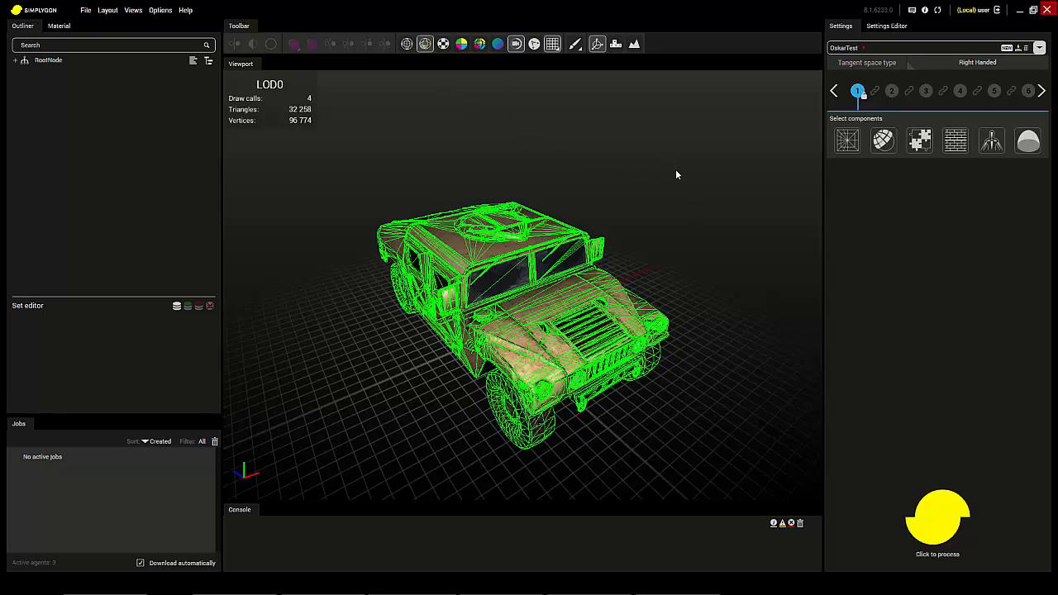
pyautogui.moveTo(846, 141)
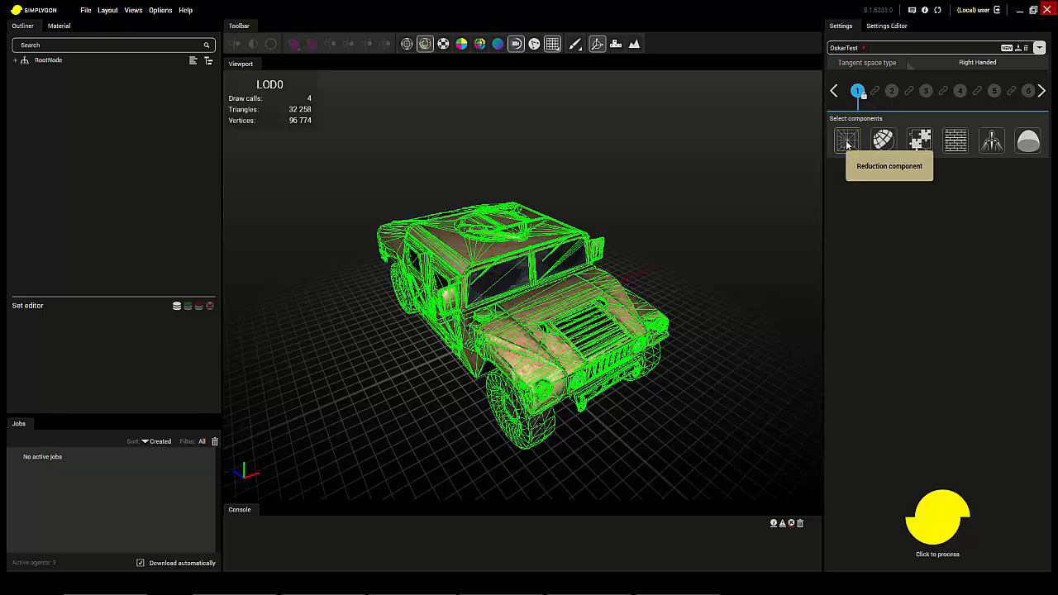
# - Add a Reduction component at ratio 50 and process it to generate LOD1 with 16 128 triangles
pyautogui.click(846, 139)
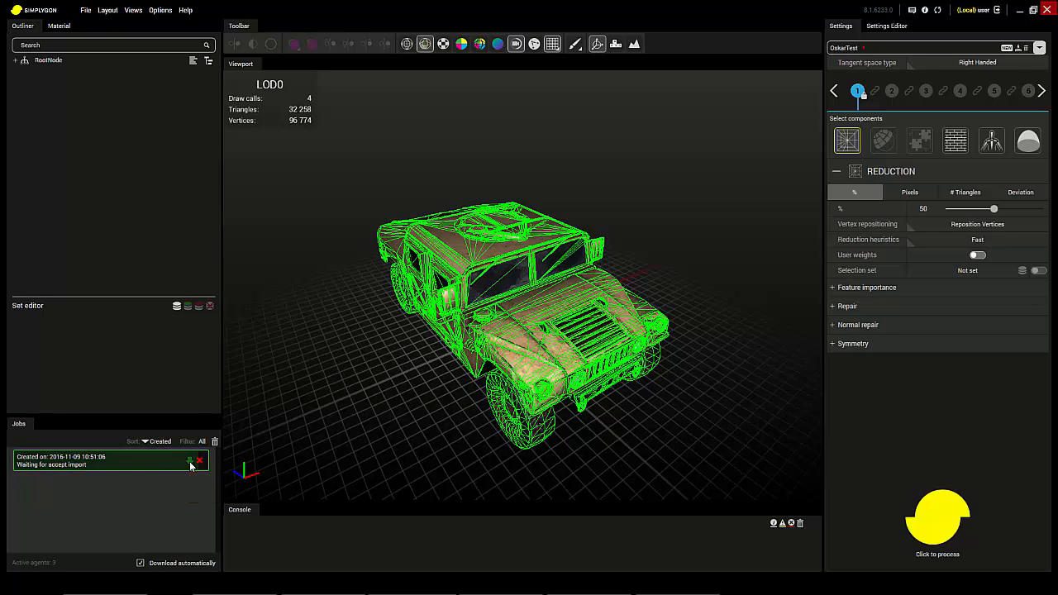
pyautogui.click(190, 459)
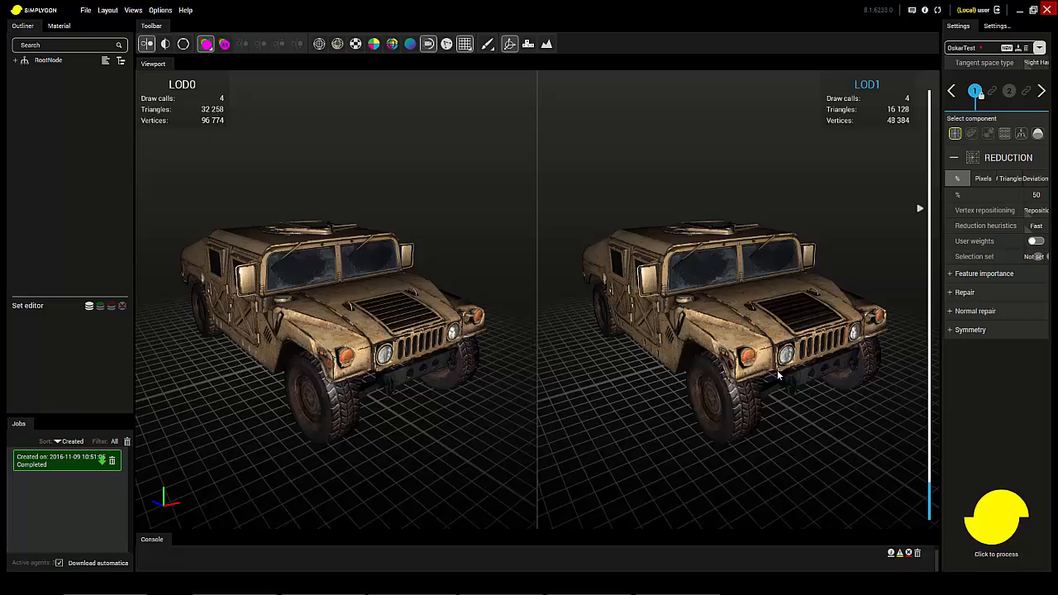